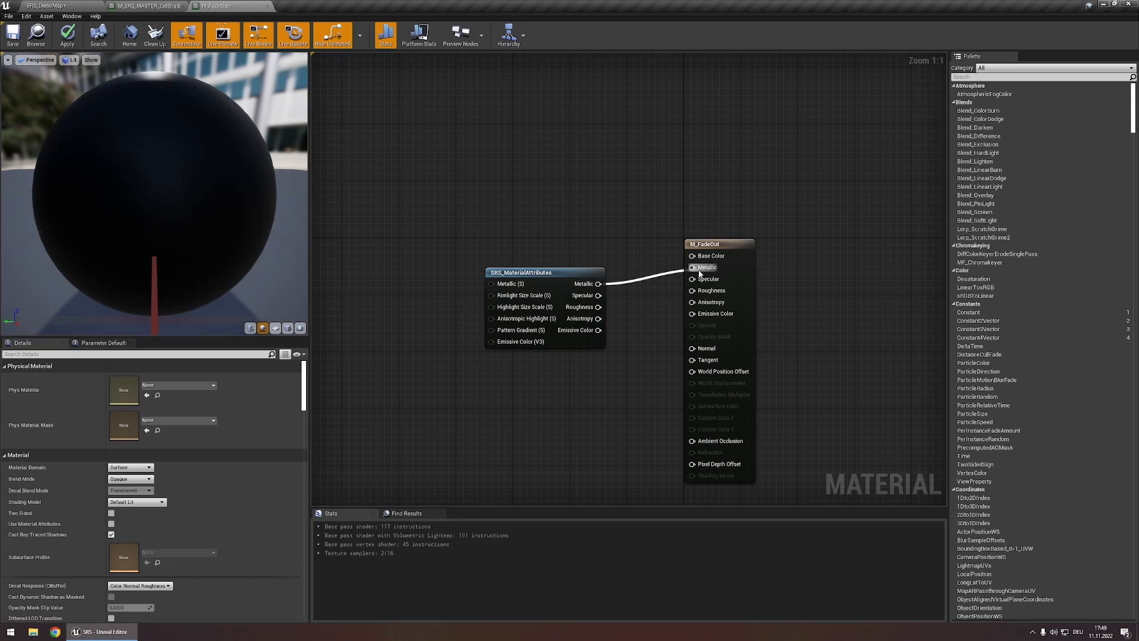
# Step: Link the SRS_MaterialAttributes outputs into the M_FadeOut material pins
pyautogui.click(545, 272)
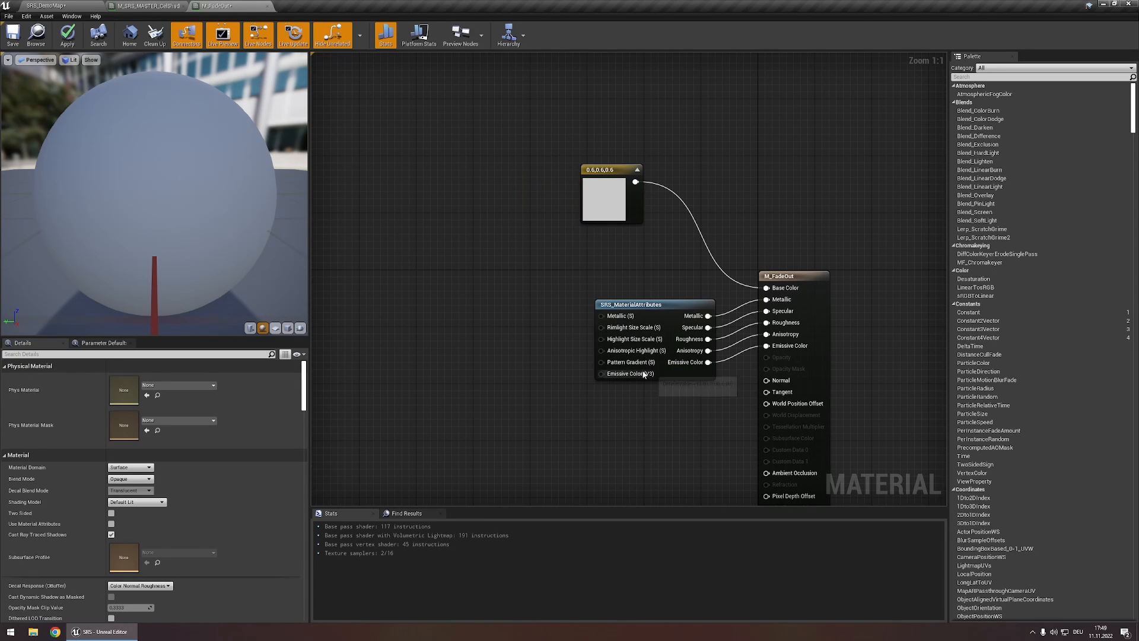
pyautogui.moveTo(548, 392)
pyautogui.write('H')
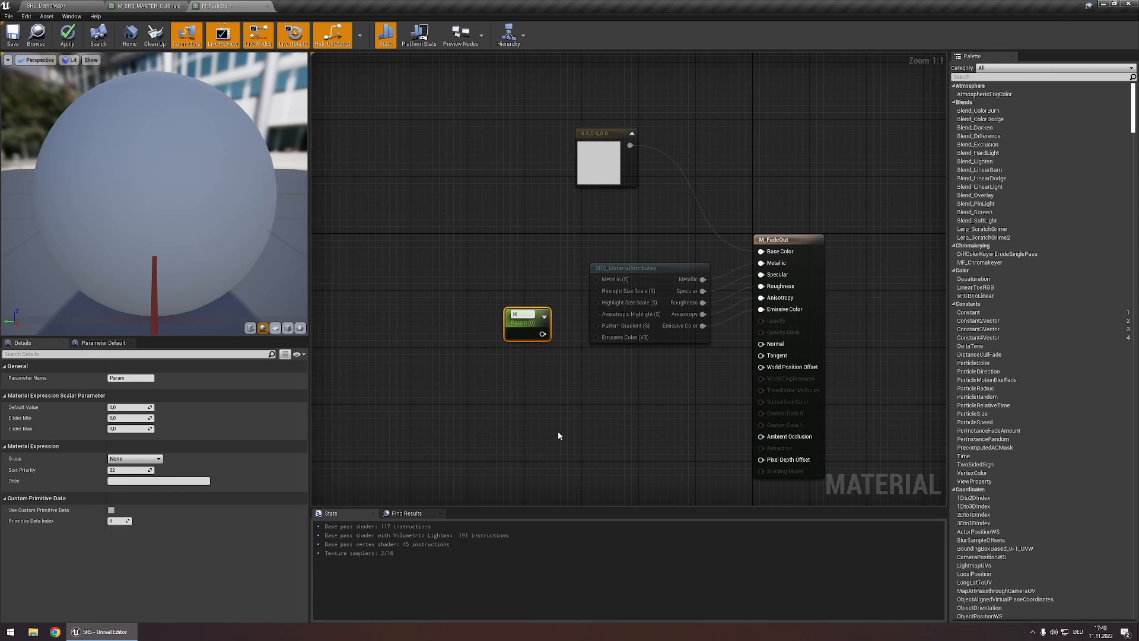
# Step: Name the scalar parameter 'Keylight Opacity' and connect it to Pattern Gradient (S)
pyautogui.write('Keylight Opacity')
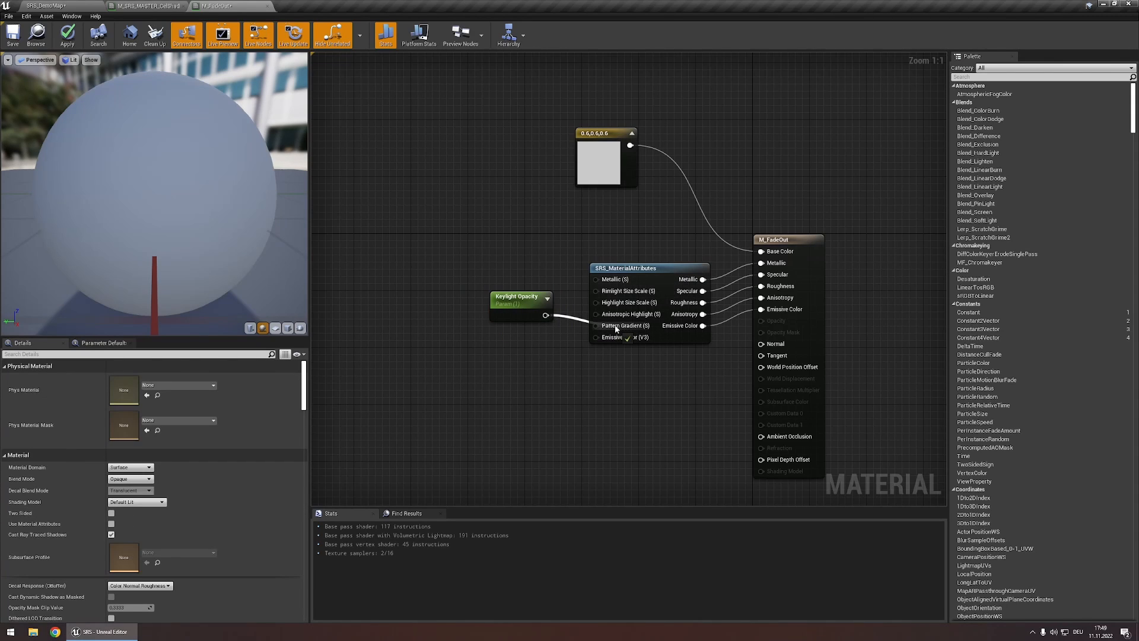
pyautogui.click(67, 35)
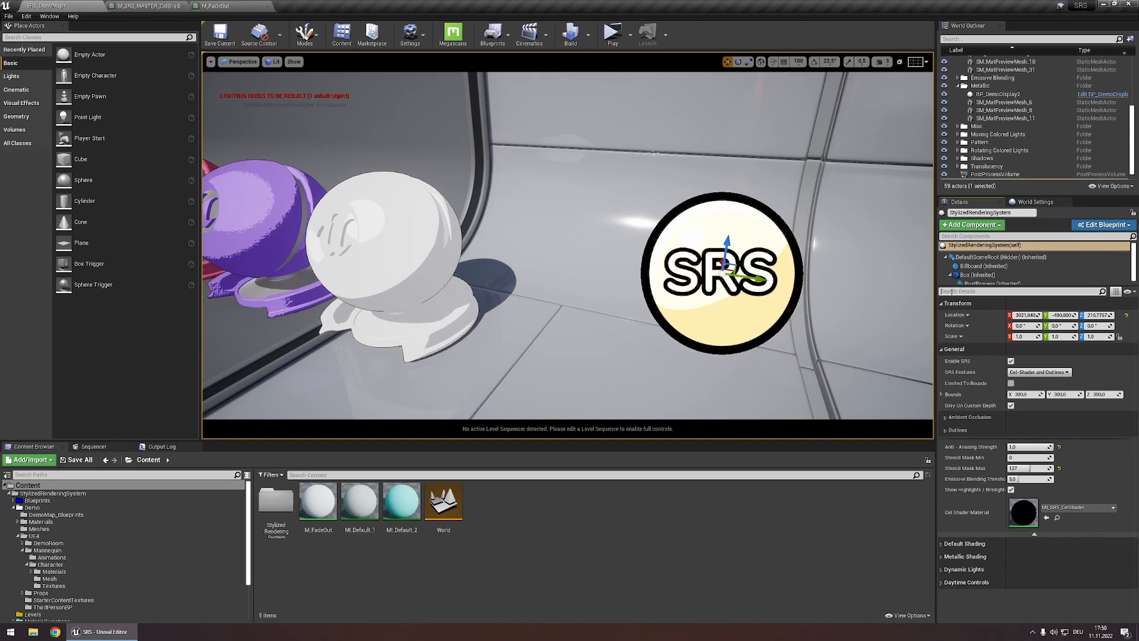
# Step: Search the level's Details panel for 'anti' and select the white preview sphere
pyautogui.write('anti')
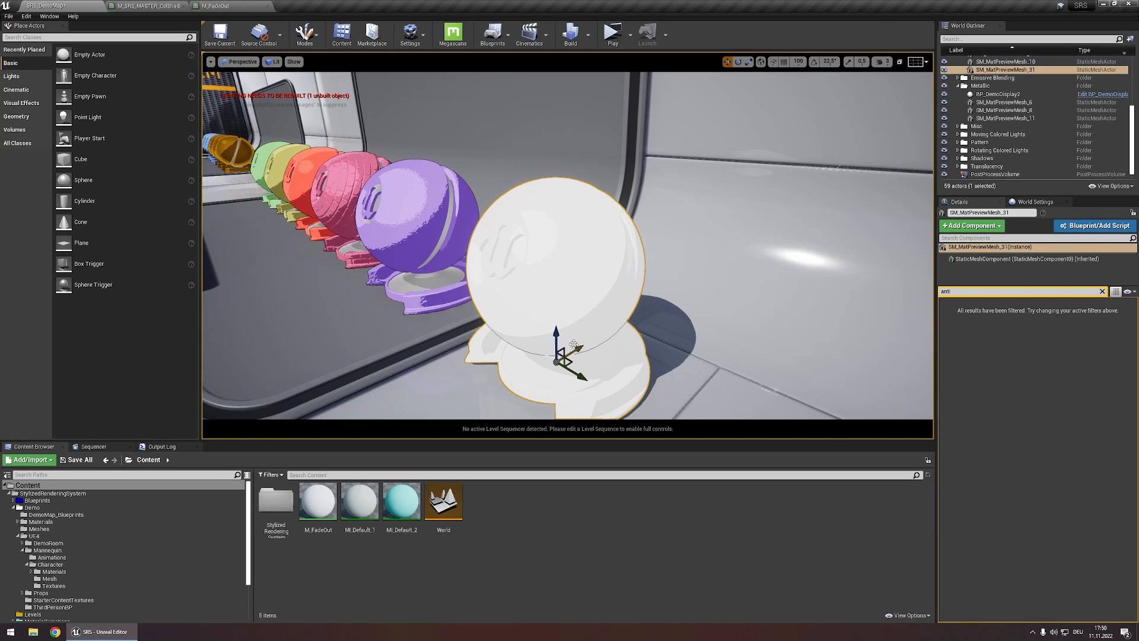
pyautogui.click(317, 499)
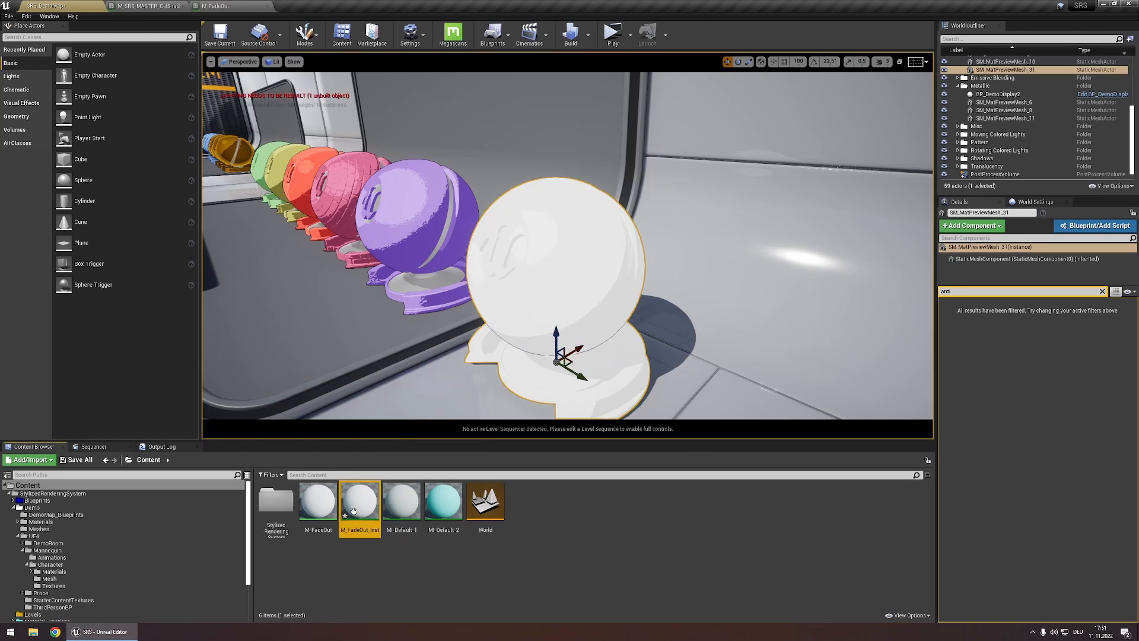
# Step: Open M_FadeOut_Inst and dock its instance editor beside the level viewport
pyautogui.doubleClick(359, 499)
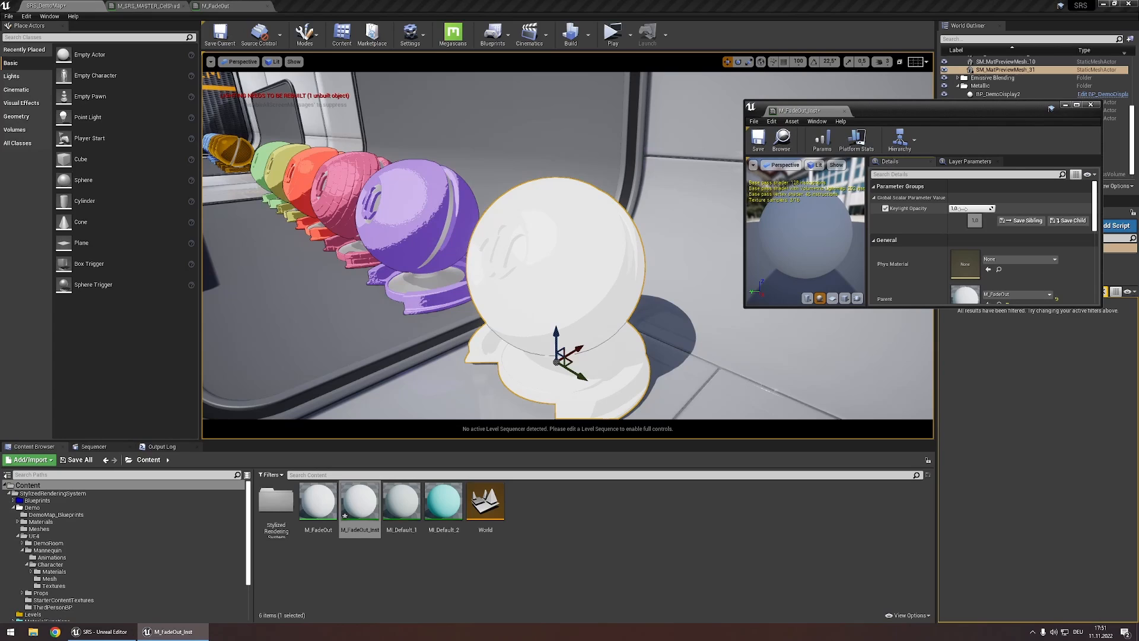
pyautogui.moveTo(974, 209); pyautogui.dragTo(959, 209)
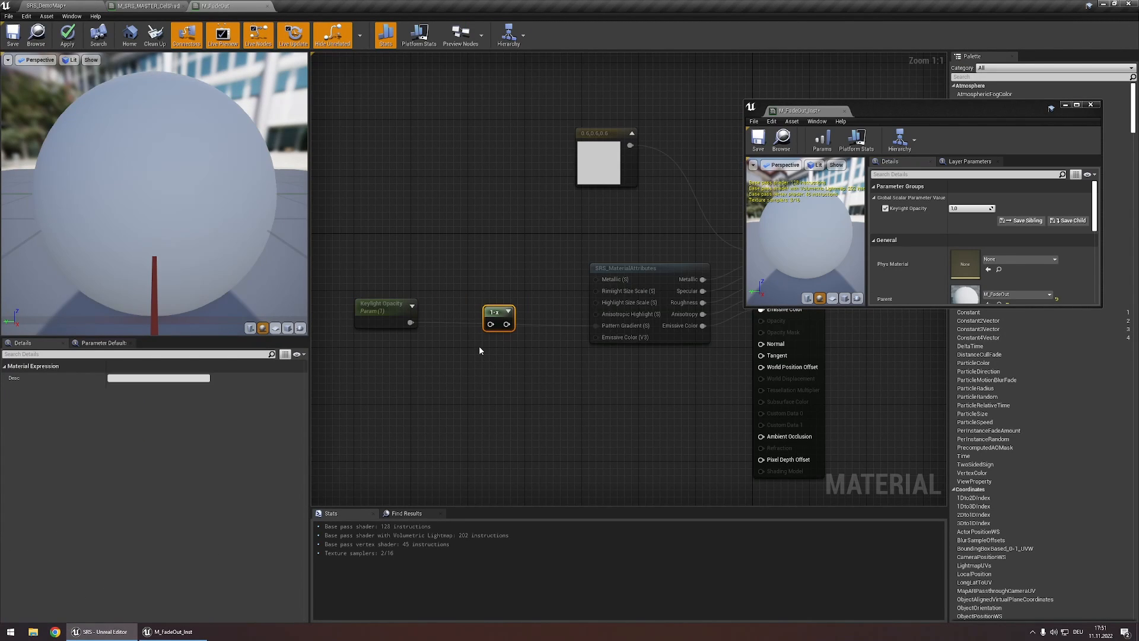
# Step: Route Keylight Opacity through the OneMinus node into Pattern Gradient
pyautogui.moveTo(409, 321); pyautogui.dragTo(632, 326)
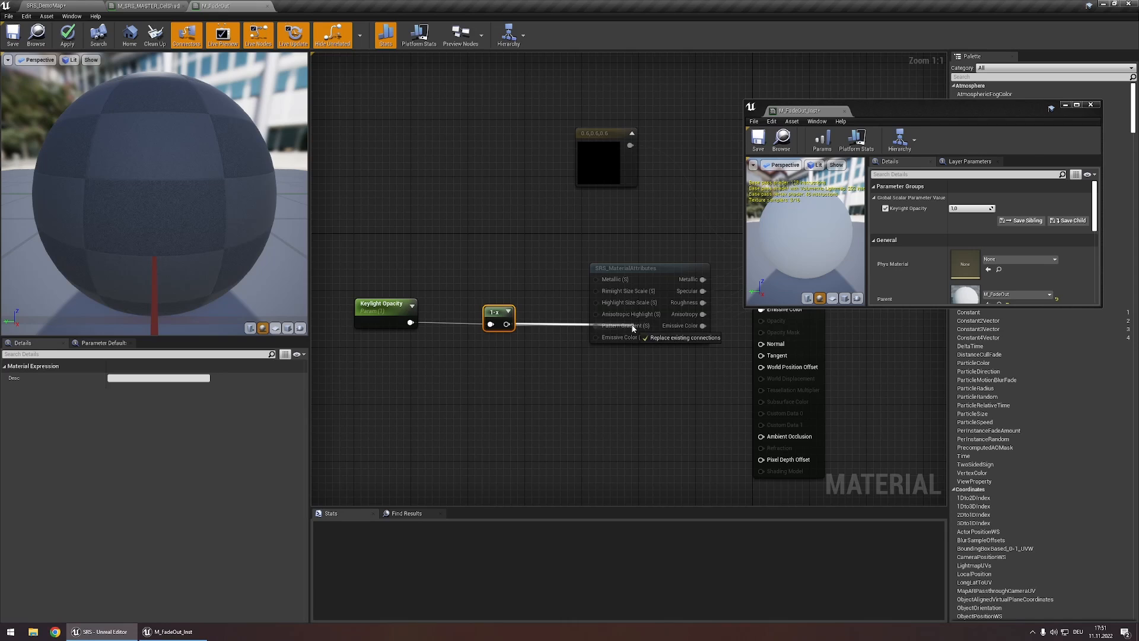
pyautogui.click(66, 34)
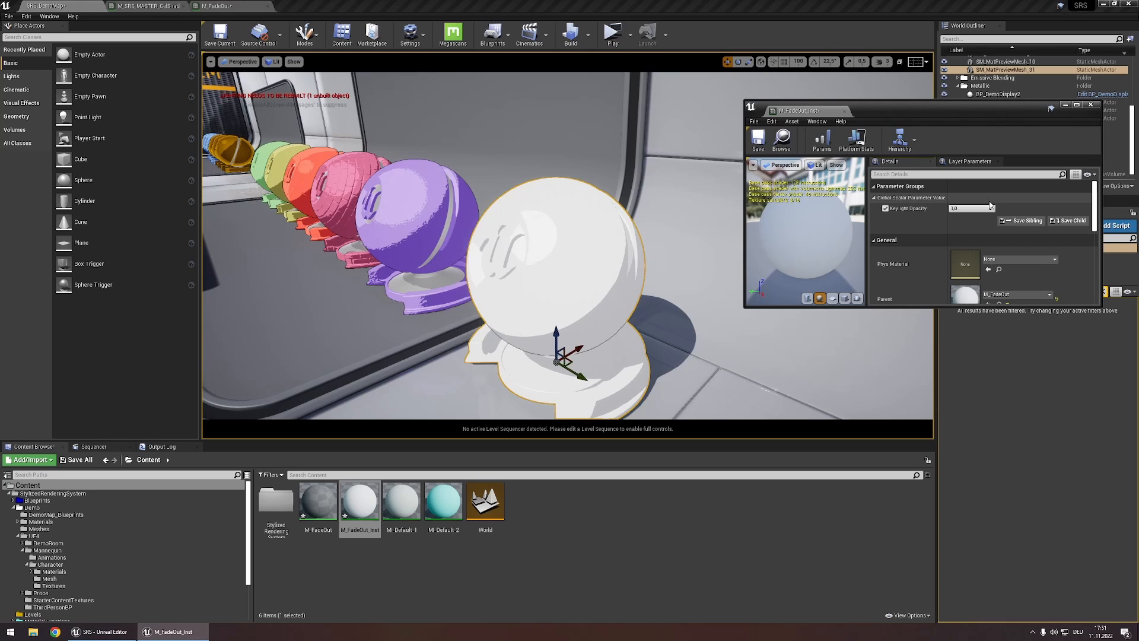
# Step: Enter 1.0 as Keylight Opacity in the M_FadeOut_Inst instance editor
pyautogui.click(967, 208)
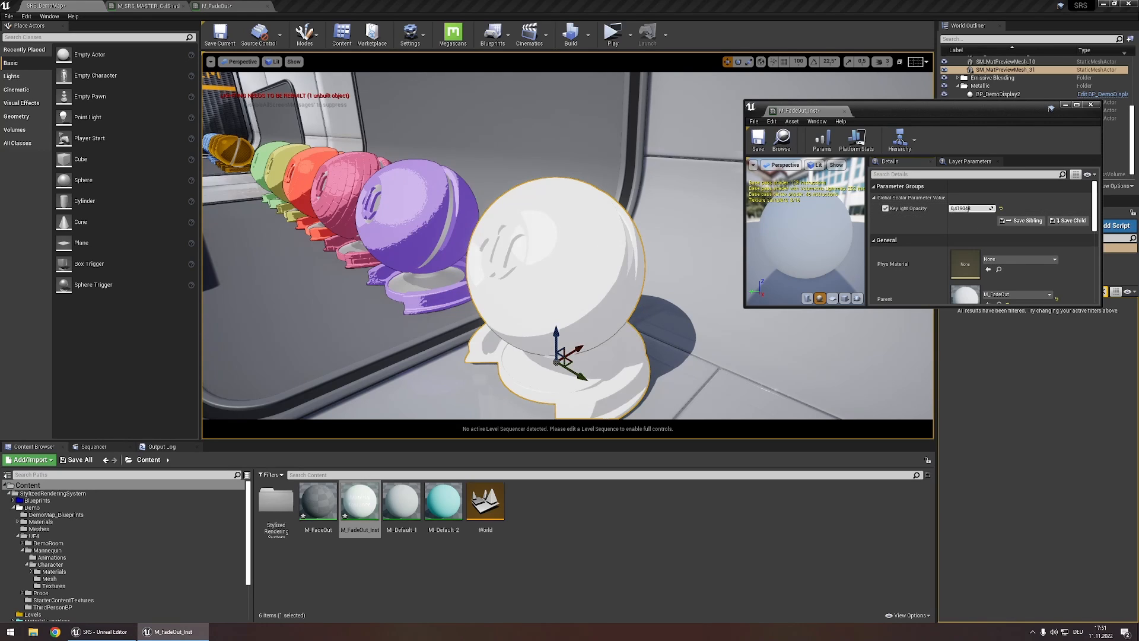
pyautogui.write('1.0')
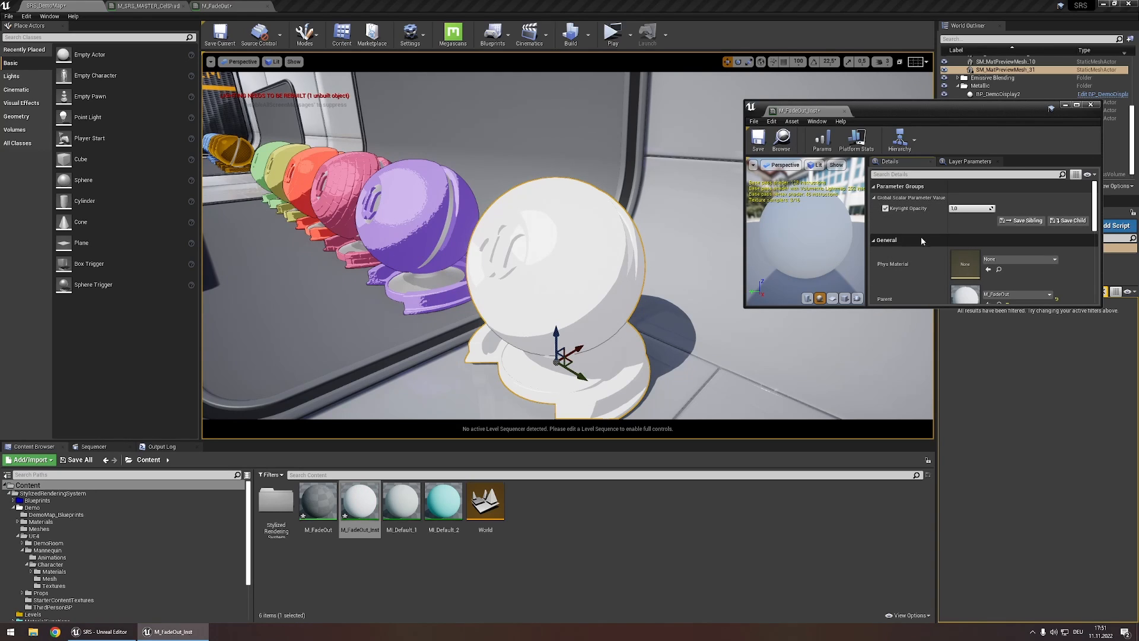